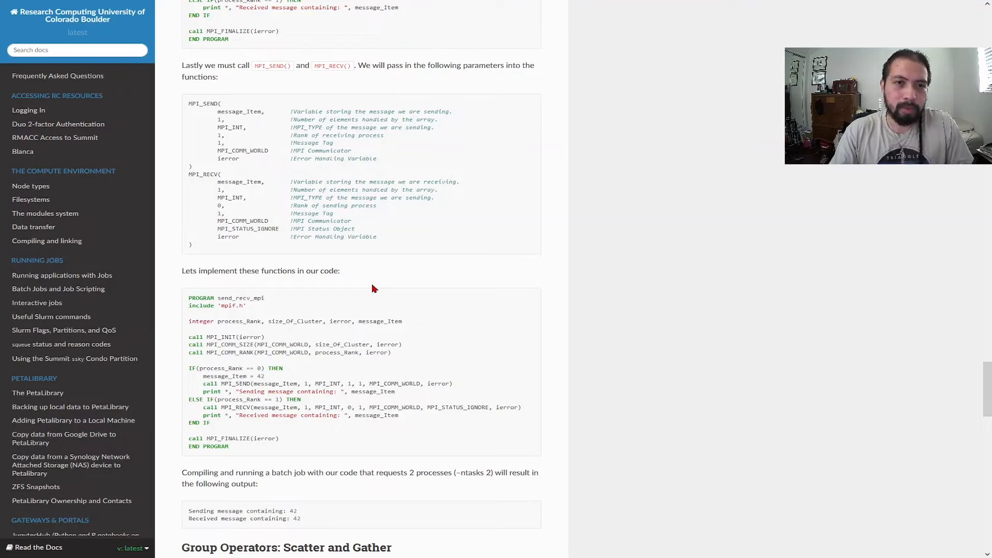
mouse_move(327, 152)
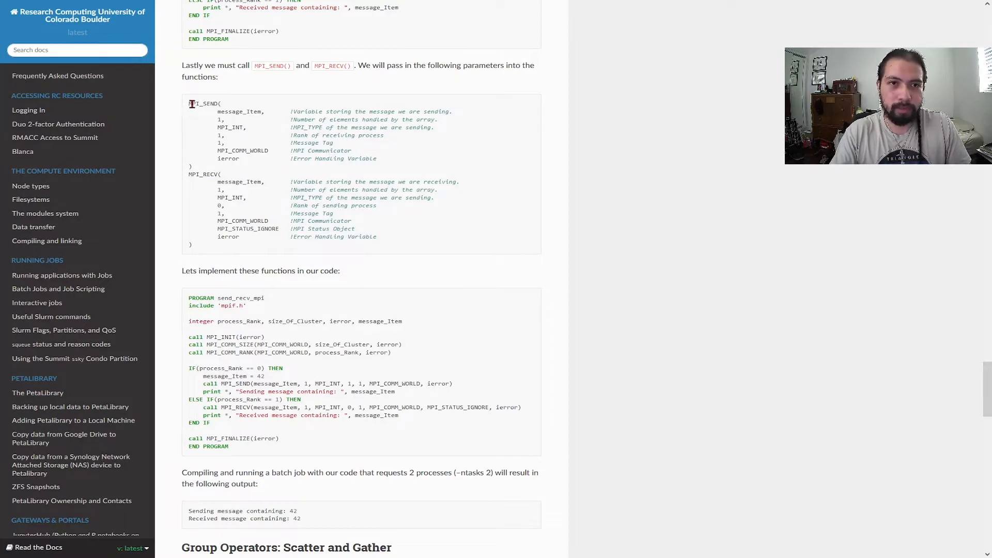
Highlight the mpi_send call's buffer, count and datatype arguments in main.f90.
double_click(204, 174)
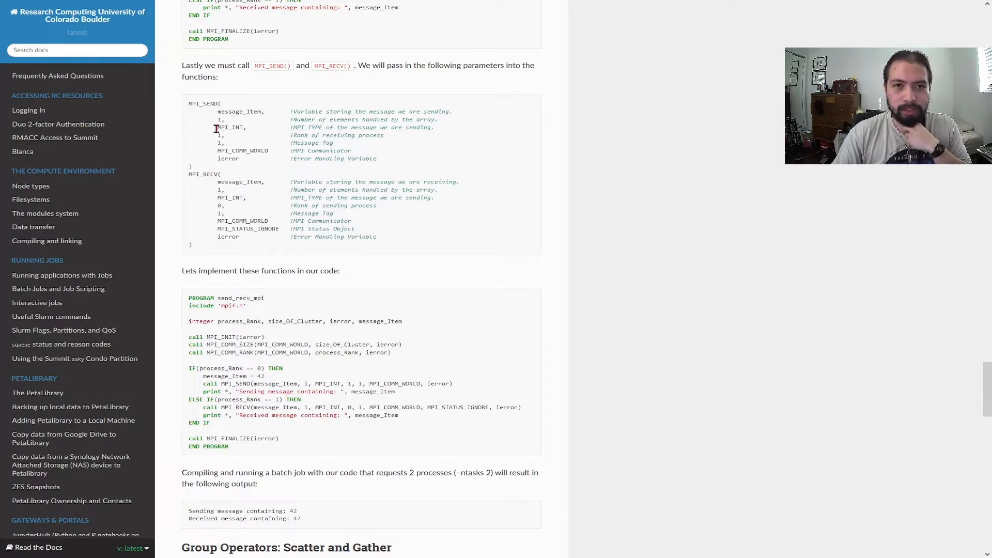
mouse_move(298, 136)
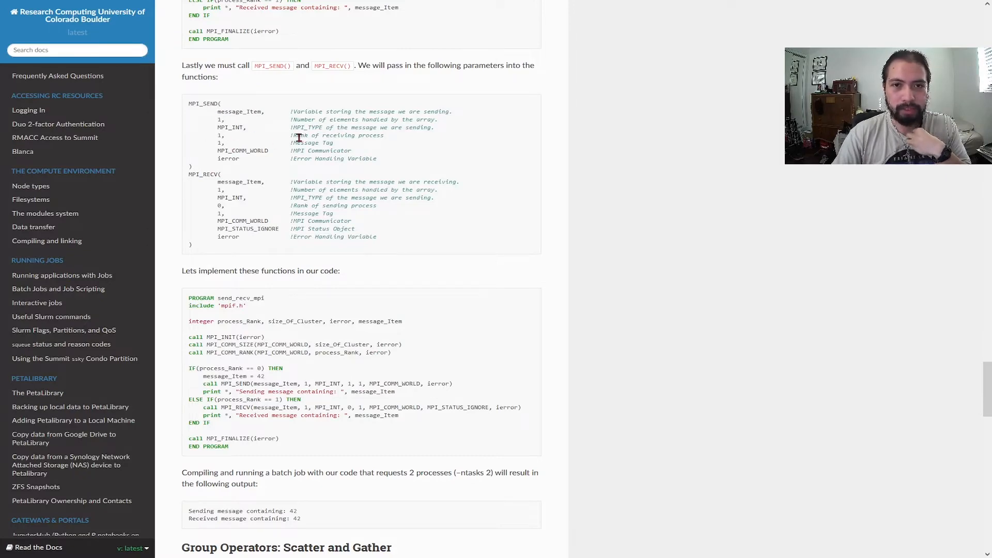
mouse_move(255, 110)
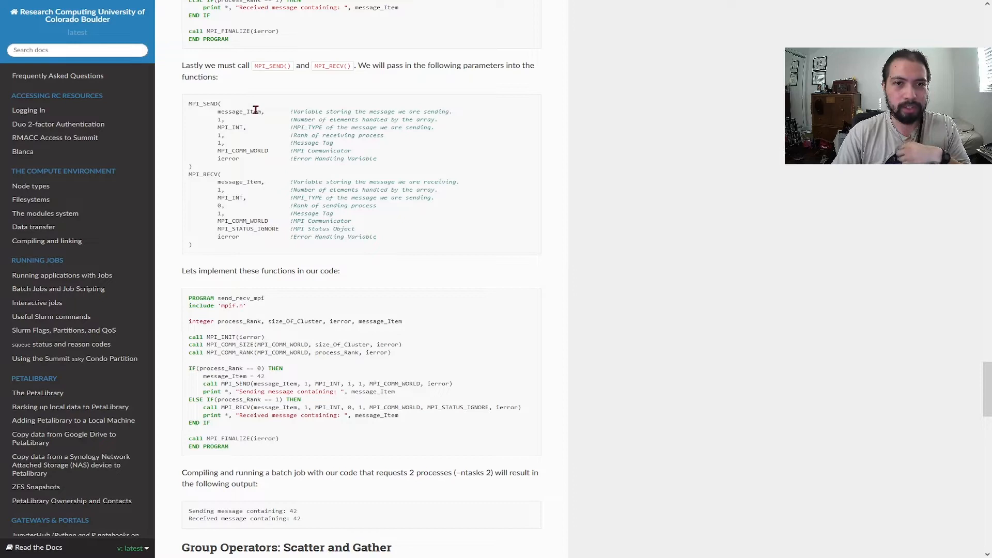
double_click(240, 111)
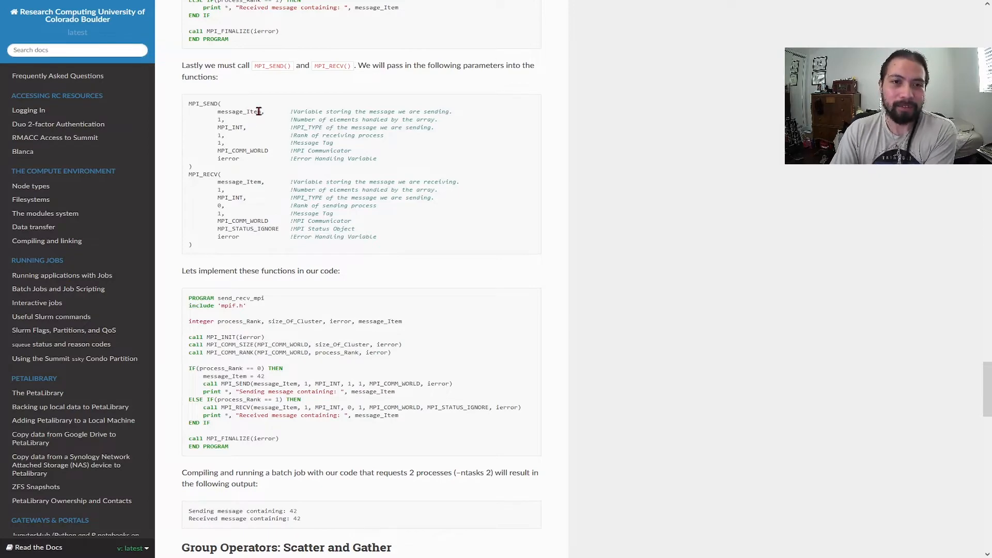
mouse_move(265, 110)
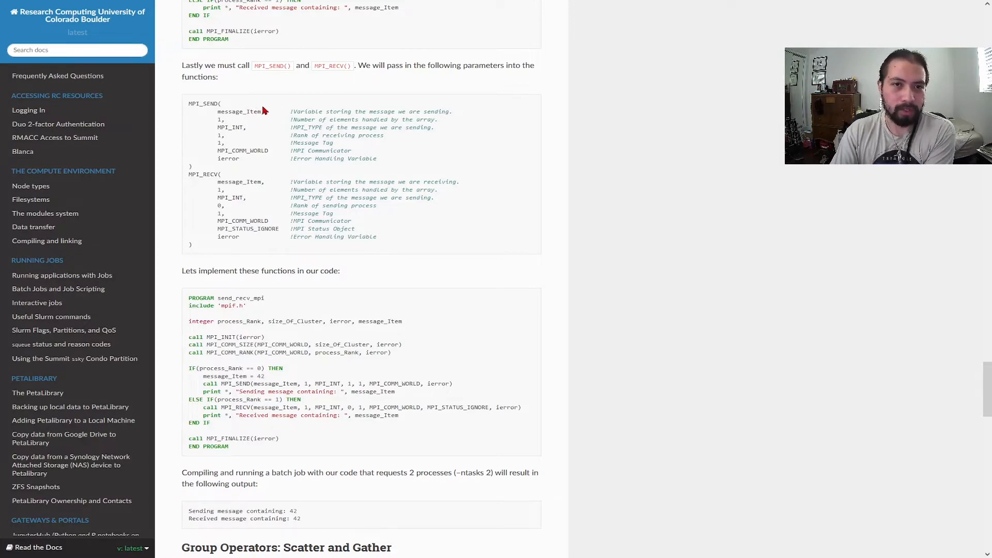
click(358, 120)
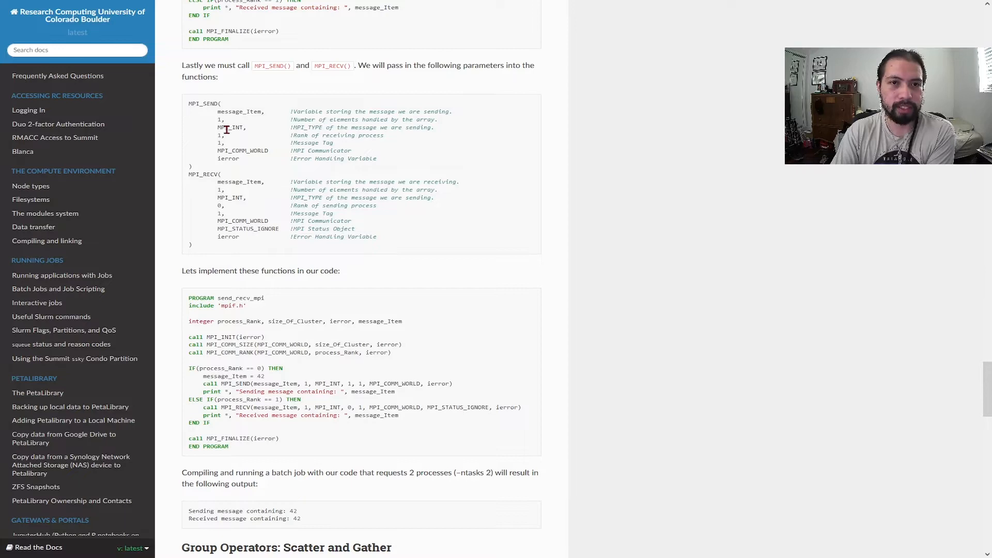
double_click(301, 127)
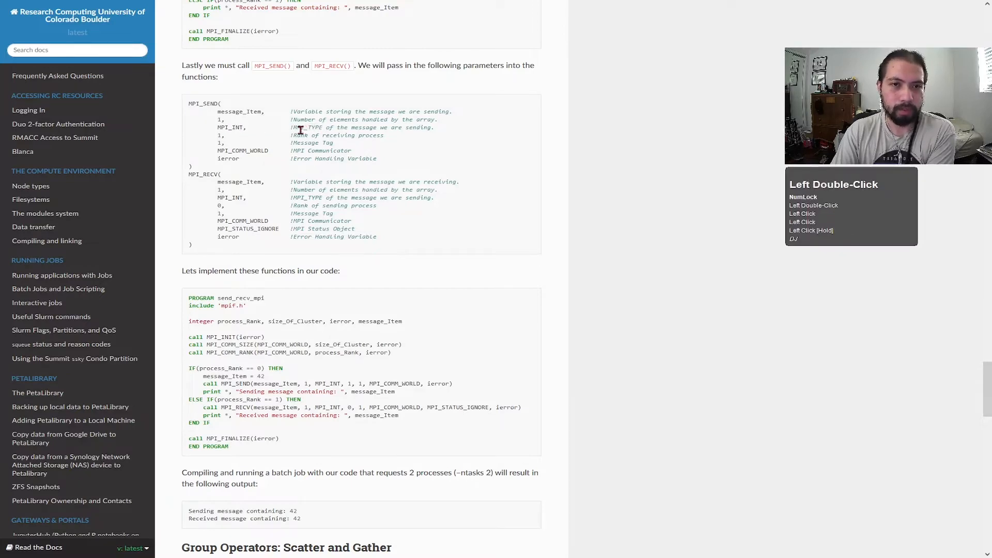
double_click(231, 127)
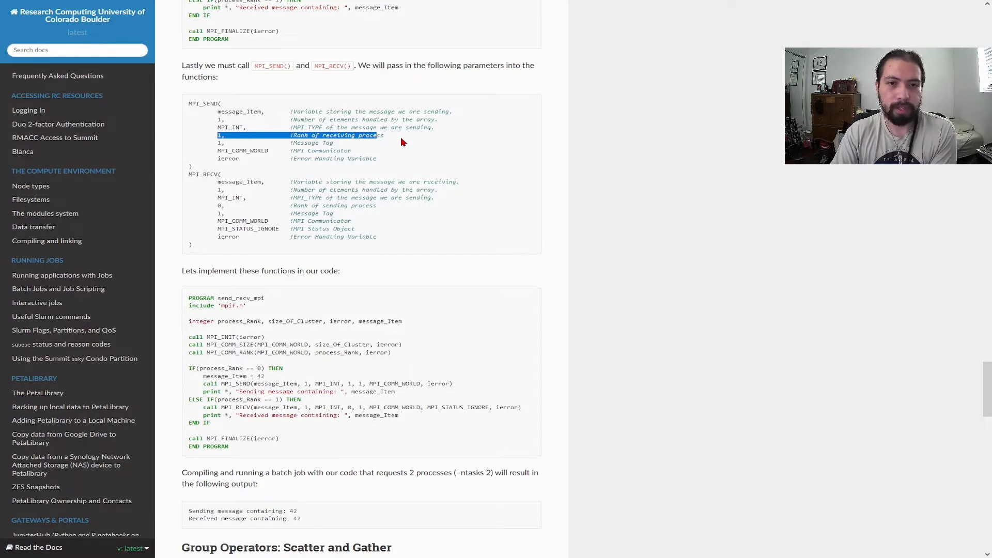
Highlight the destination rank, communicator and error arguments, then the fallback print statement.
double_click(232, 135)
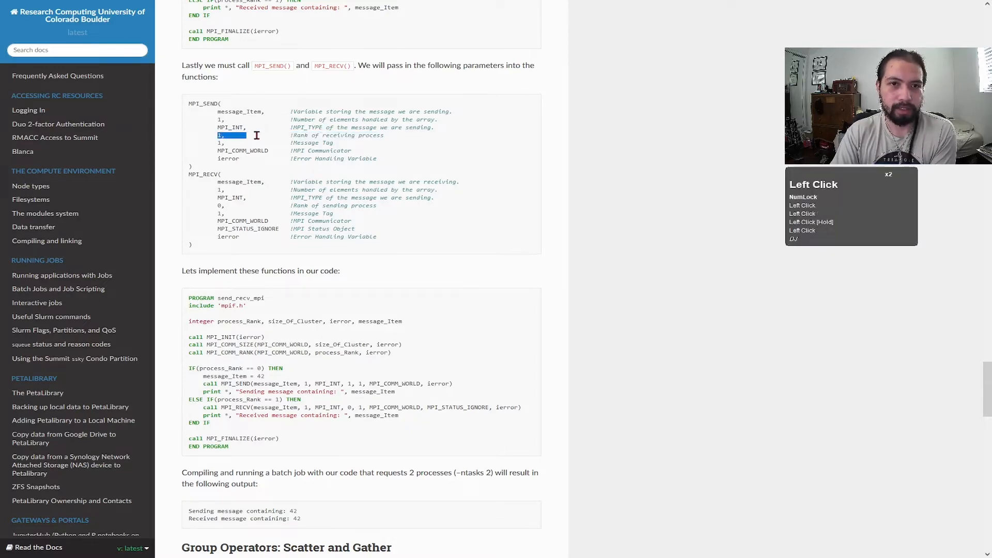
drag(218, 135, 383, 135)
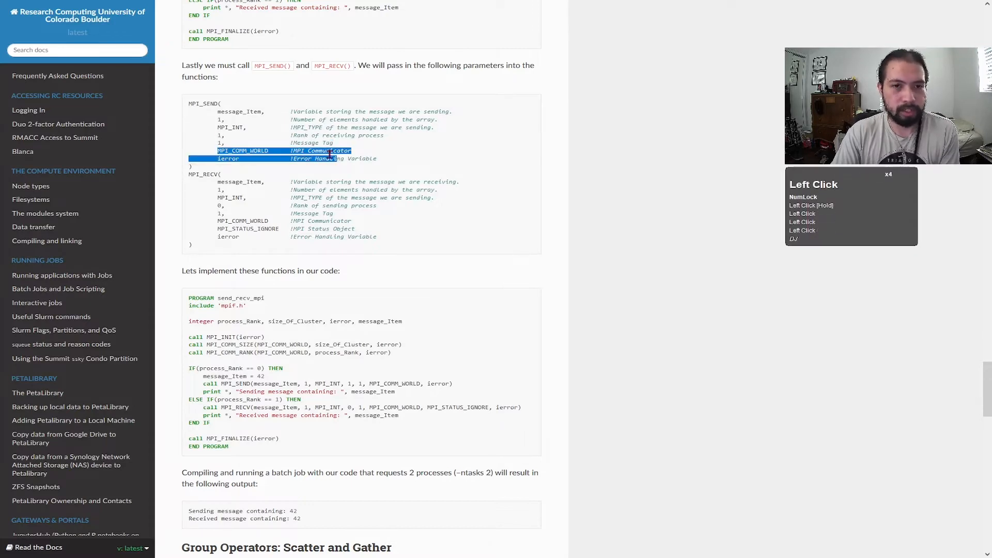
click(222, 180)
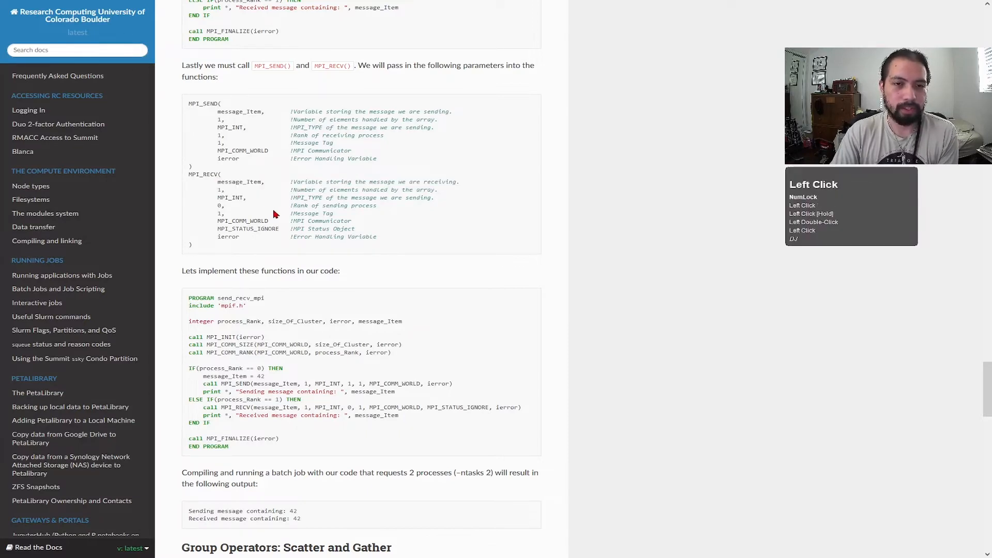
double_click(215, 206)
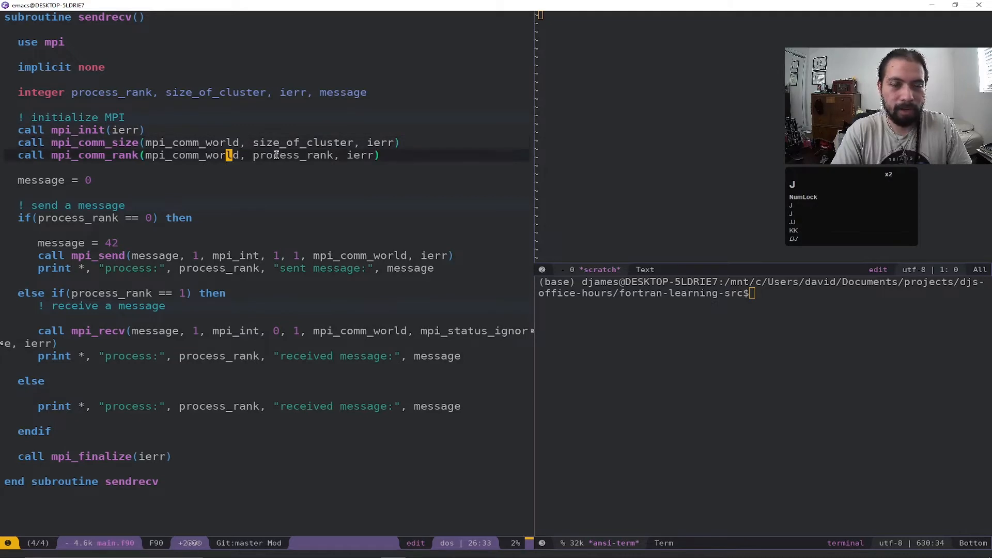
key(j)
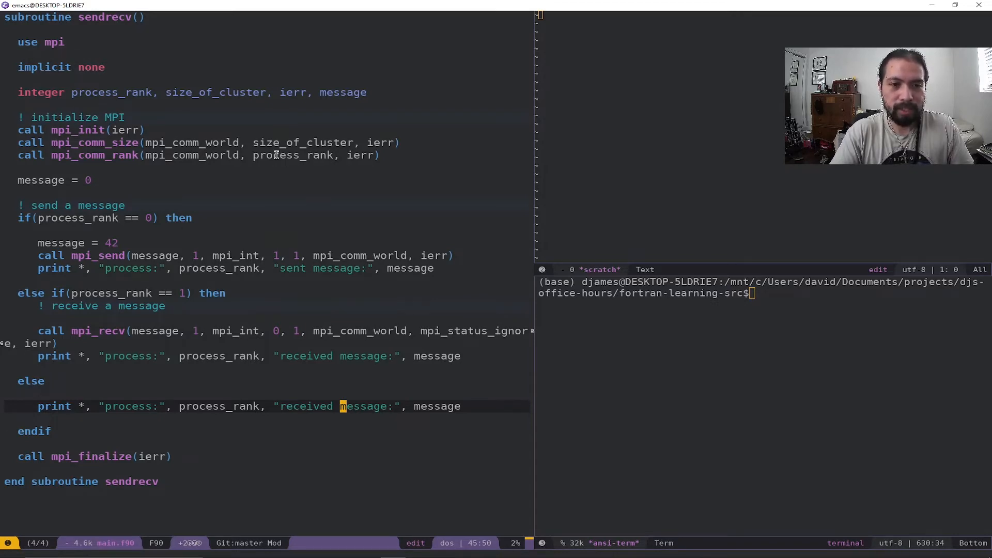
Run mpirun -n 2 ./main and the four-process run, marking process 2's received value of 0.
text(mpirun -n 2 ./main)
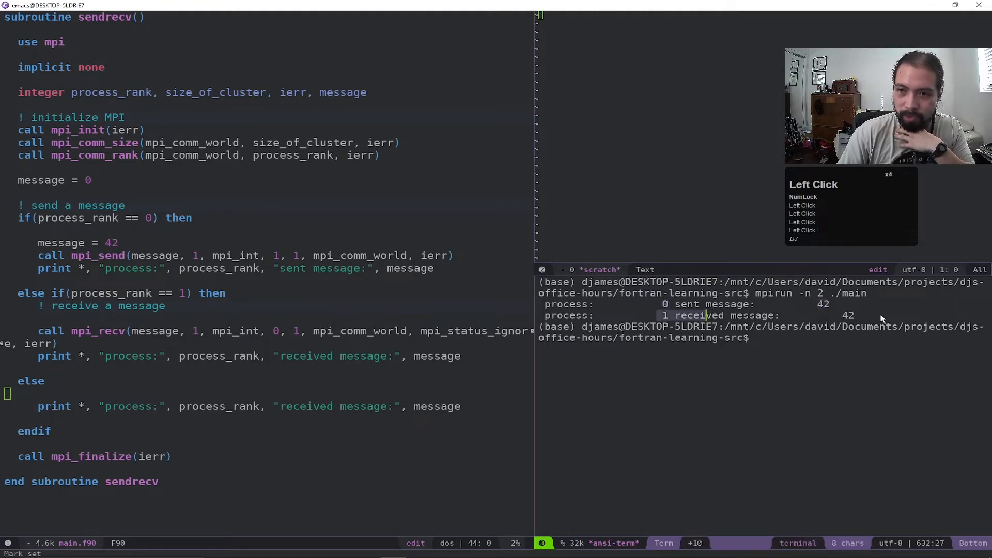
text(mpirun -n 2 ./main)
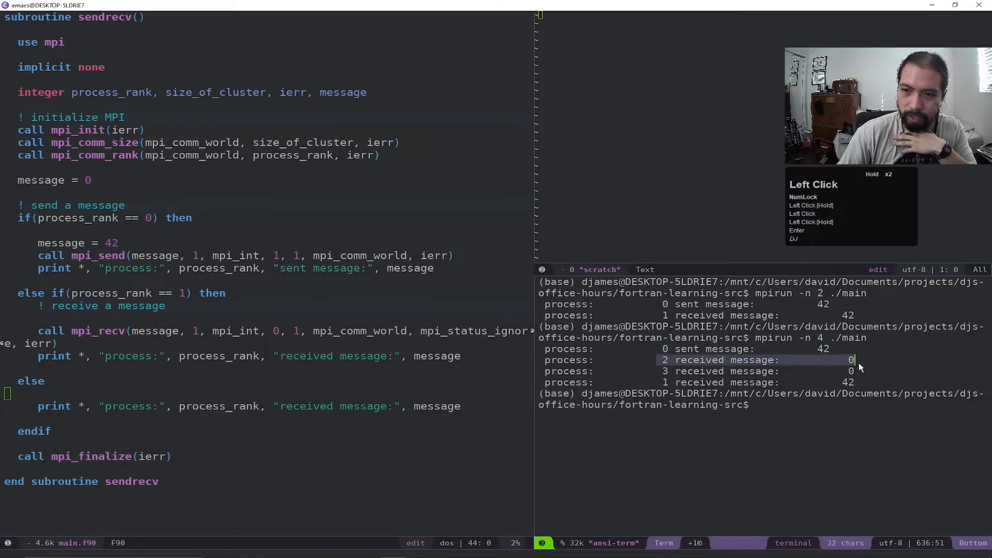
drag(857, 360, 766, 382)
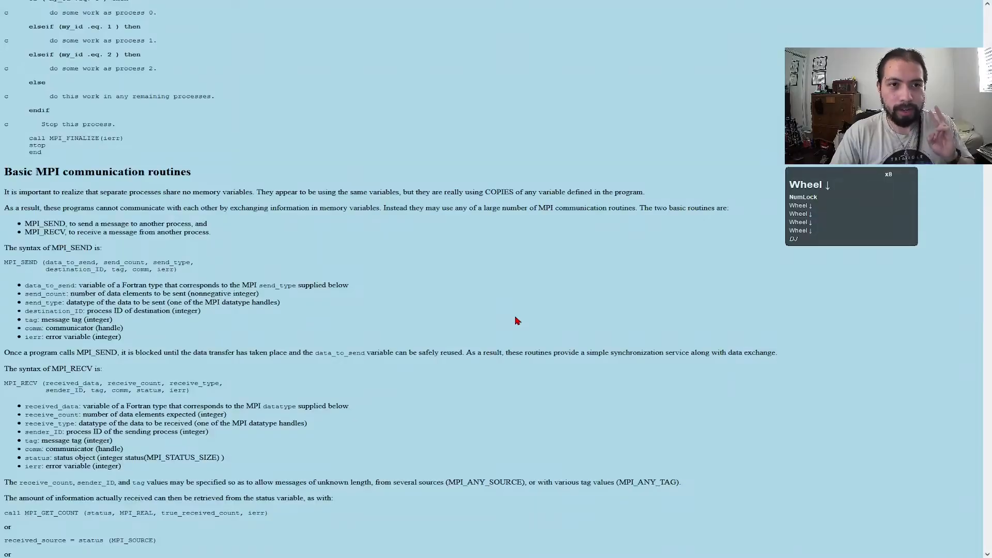
Scroll the MPI tutorial down to the non-parallel vector-sum program section.
scroll(up, 3)
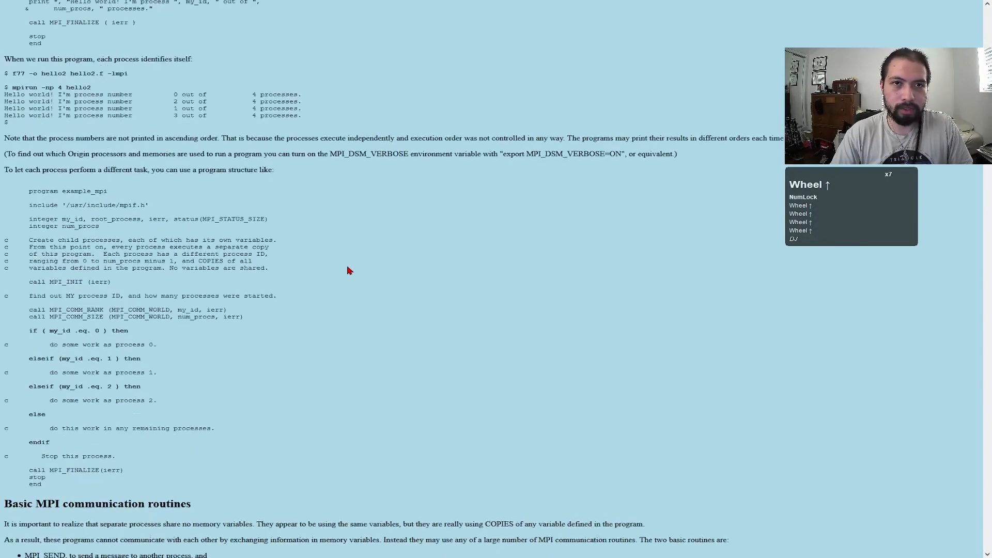
scroll(down, 3)
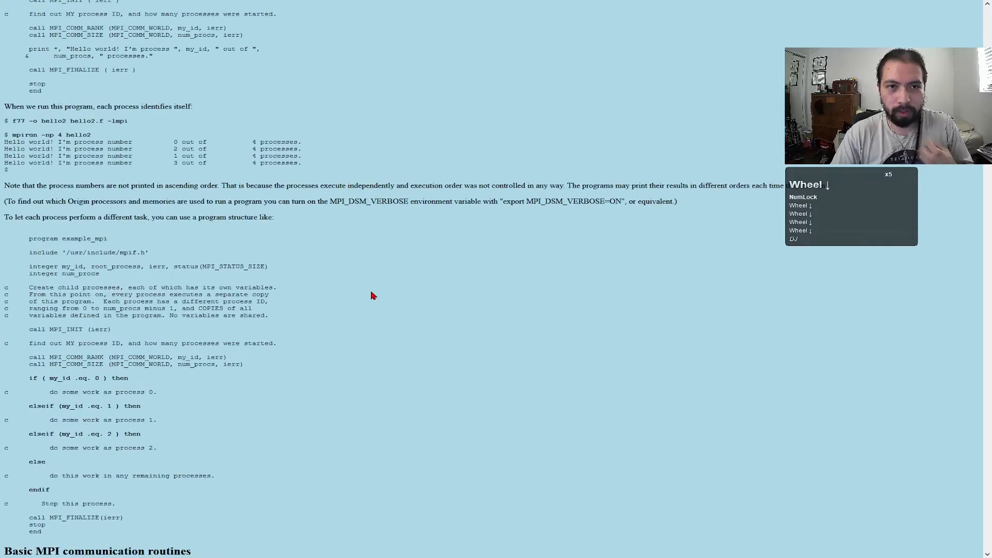
scroll(down, 3)
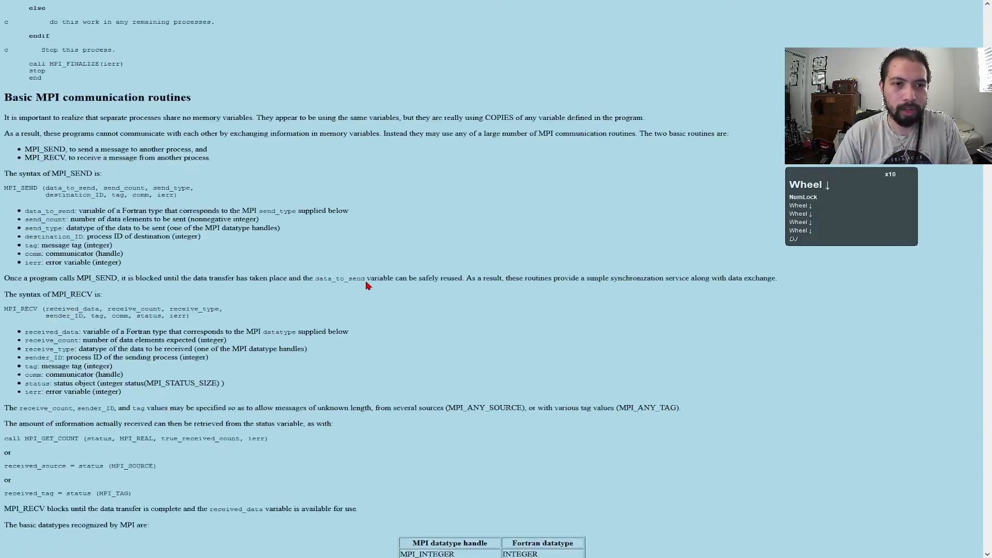
scroll(down, 3)
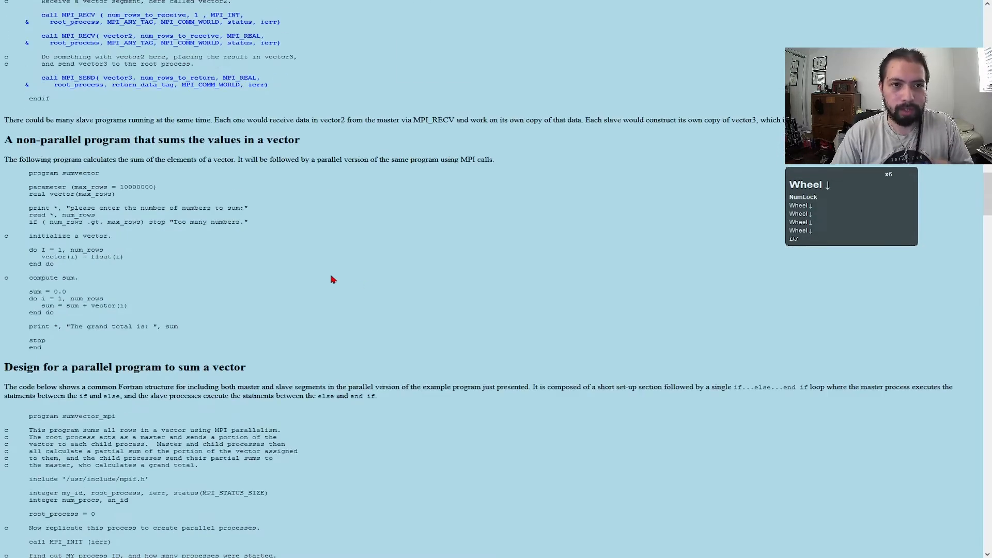
scroll(down, 3)
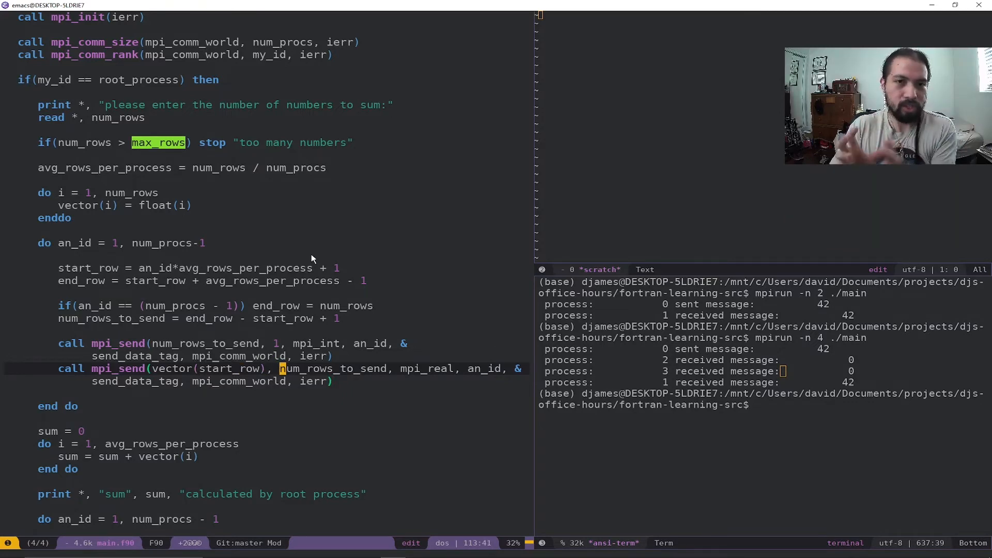
Scroll main.f90 to the root block reading num_rows and sending vector slices.
scroll(down, 3)
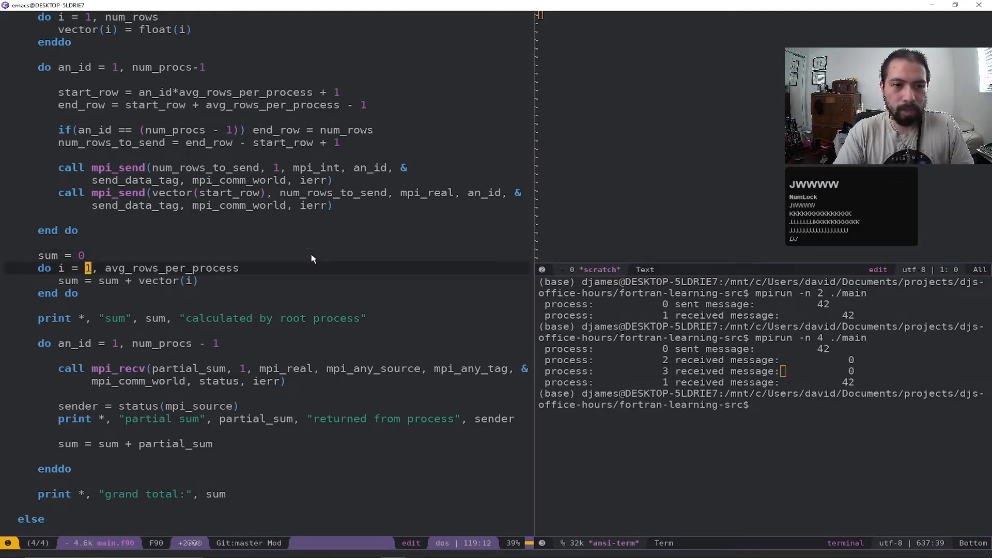
Move down through the root's summing loop to the mpi_recv partial_sum loop.
key(right)
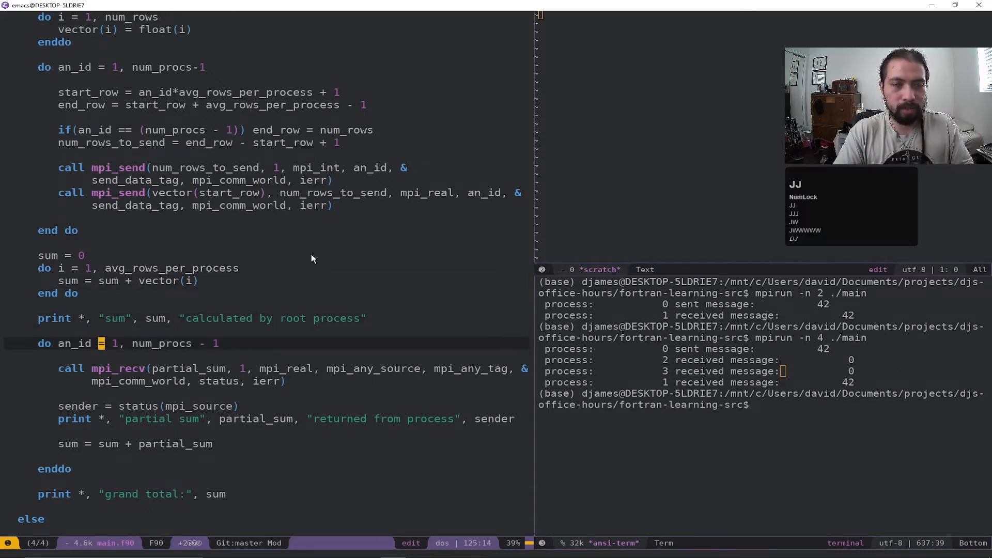
scroll(down, 3)
text(mpirun -n 4 ./main)
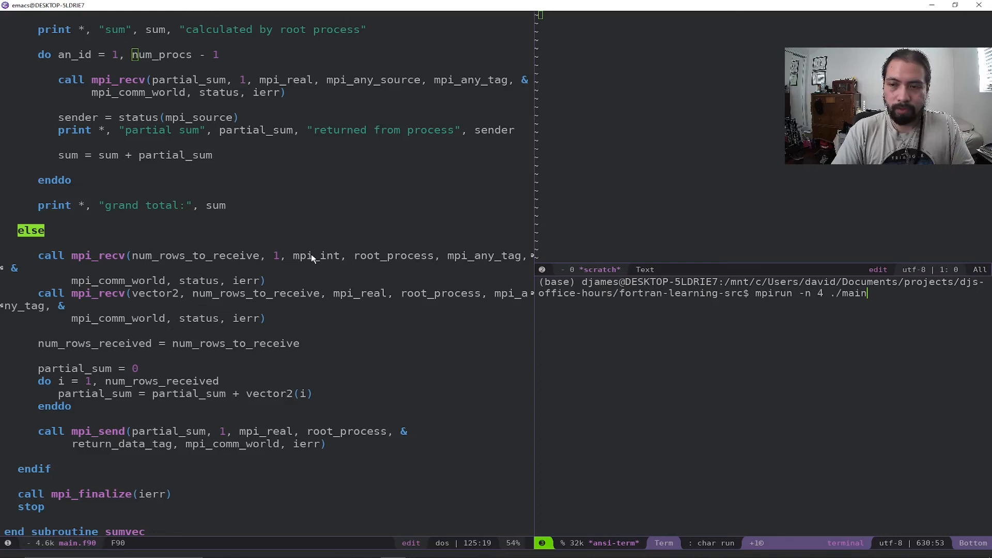
Run mpirun -n 4 ./main with 100 numbers, giving partial sums totalling 5050.
key(Return)
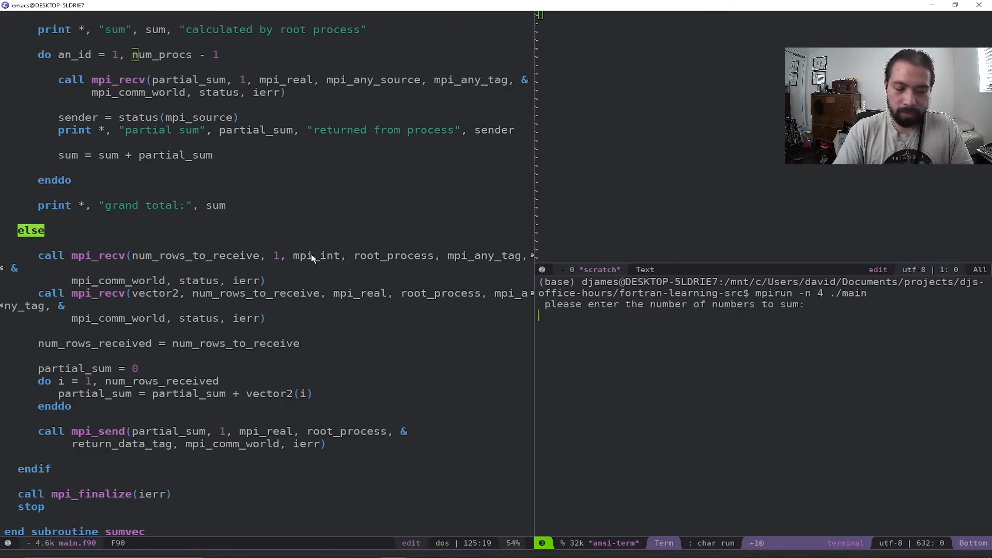
text(100)
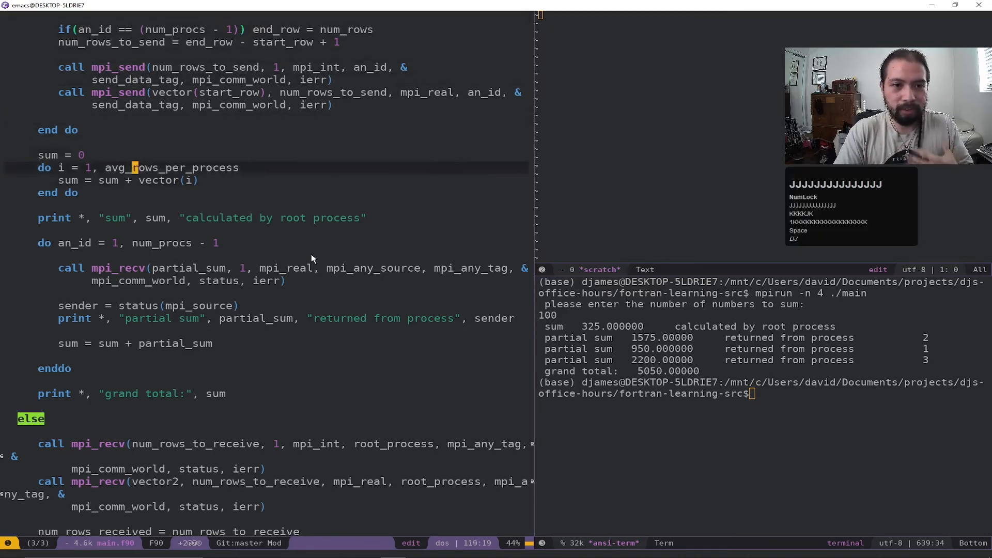
scroll(down, 3)
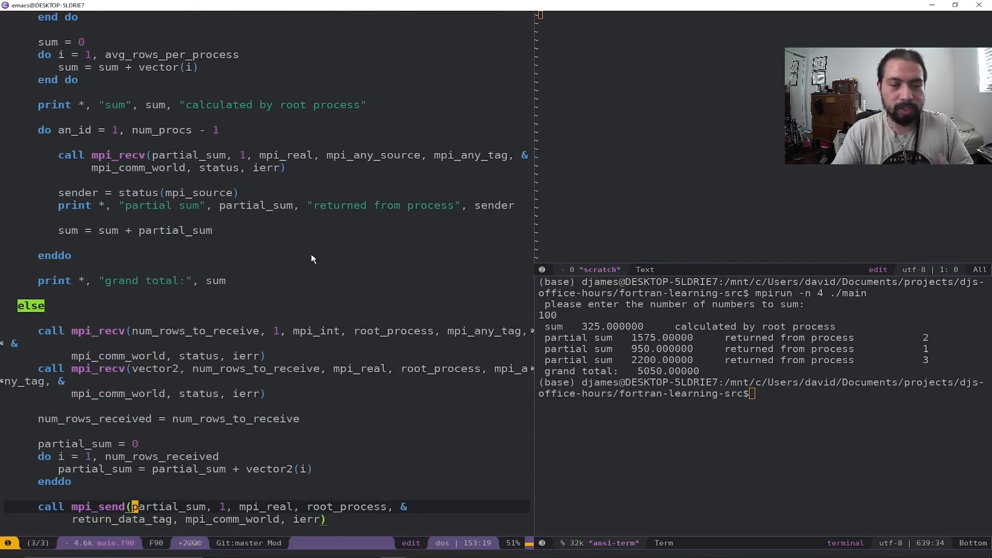
Enter mpirun -n 1 ./main to sum 100 numbers on a single process.
text(mpirun -n 1 ./main)
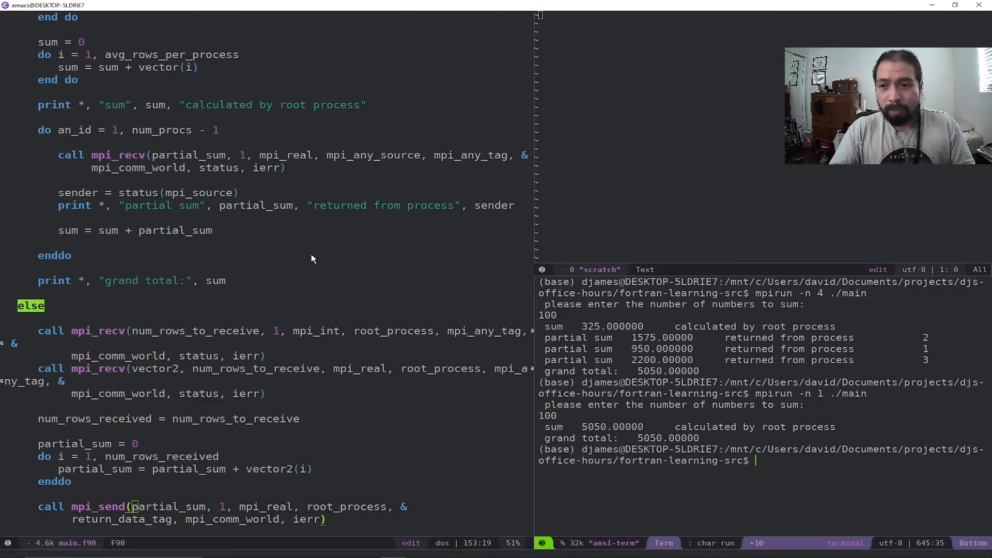